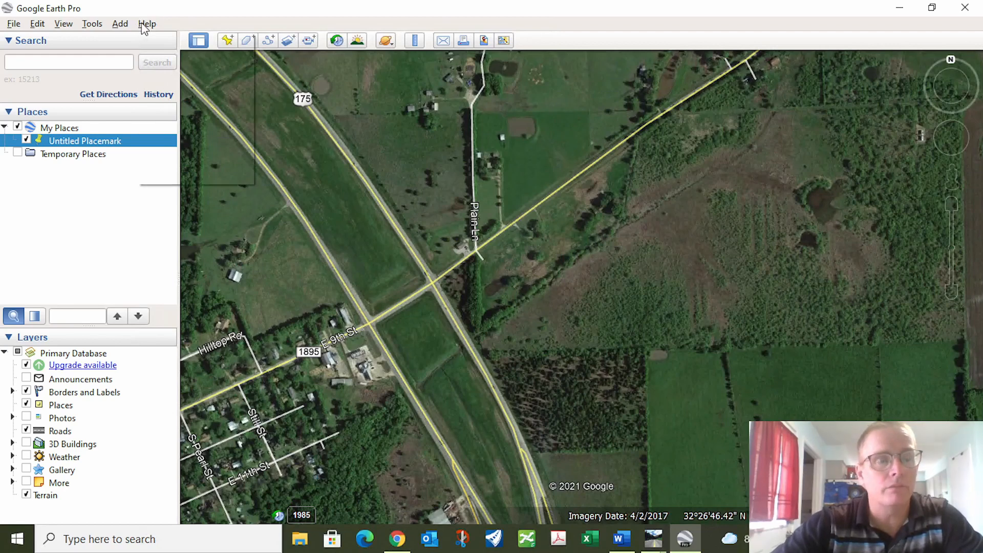
Check the Google Earth version information, then switch to the GoogleEarth.dgn drawing in Power GEOPAK
{"action": "left_click", "coordinate": [146, 23]}
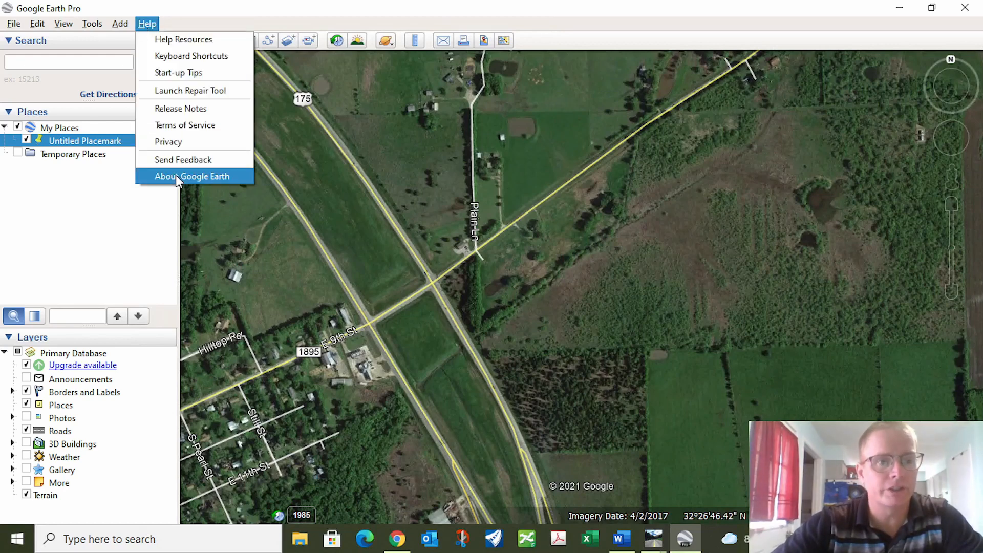
{"action": "left_click", "coordinate": [192, 177]}
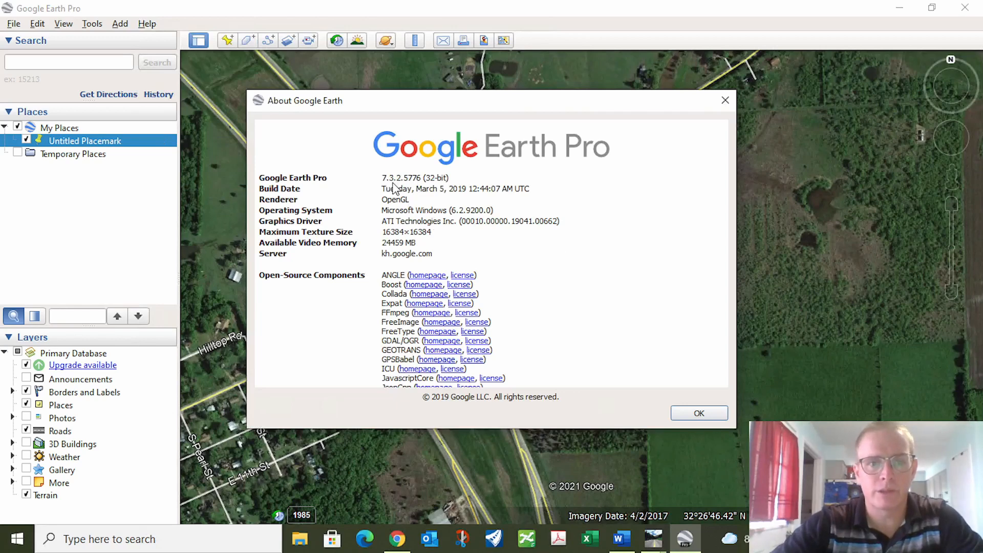
{"action": "mouse_move", "coordinate": [396, 189]}
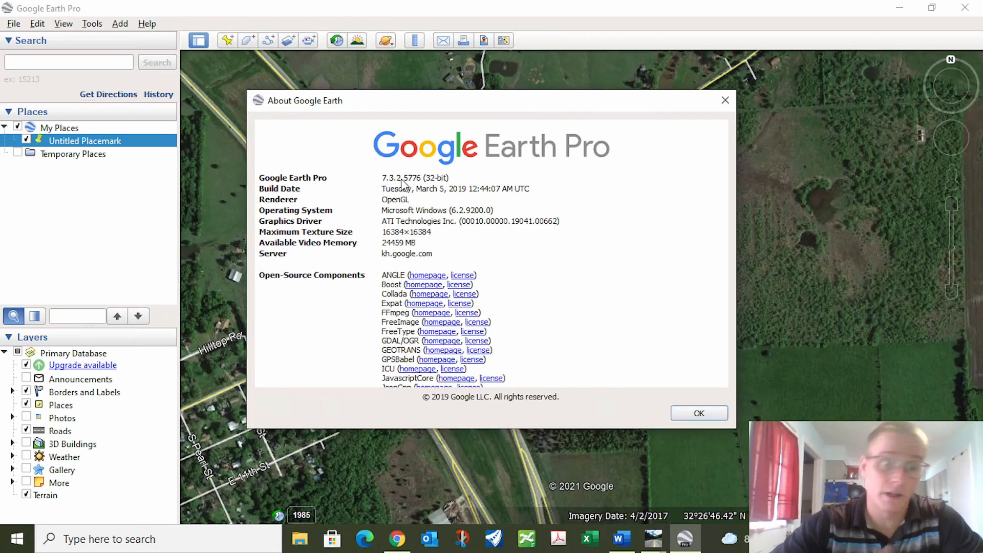
{"action": "mouse_move", "coordinate": [692, 429]}
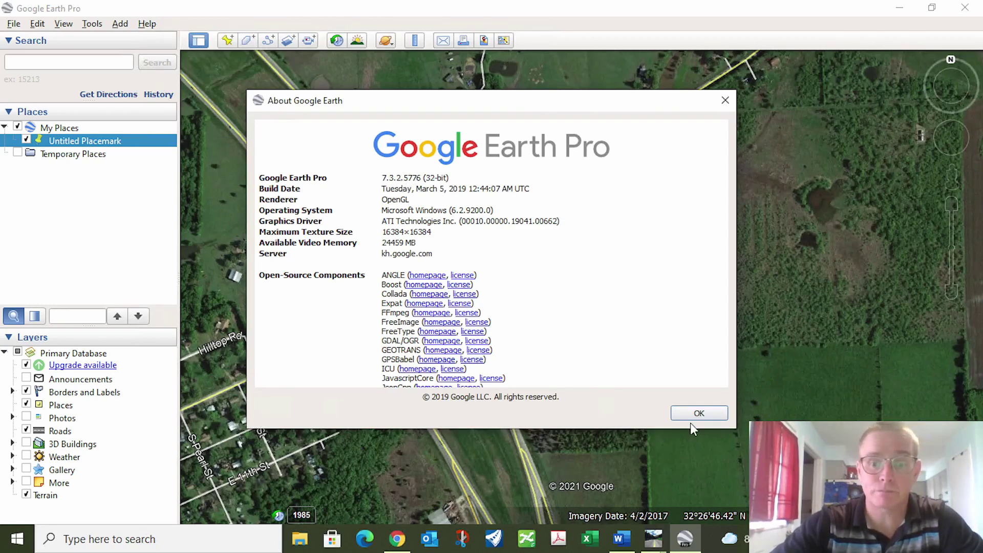
{"action": "mouse_move", "coordinate": [701, 401]}
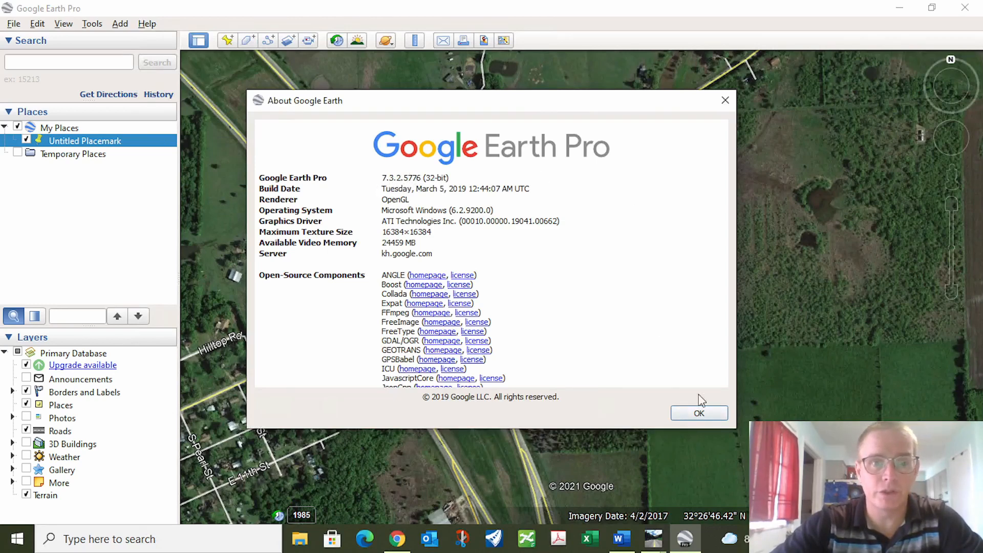
{"action": "left_click", "coordinate": [698, 413]}
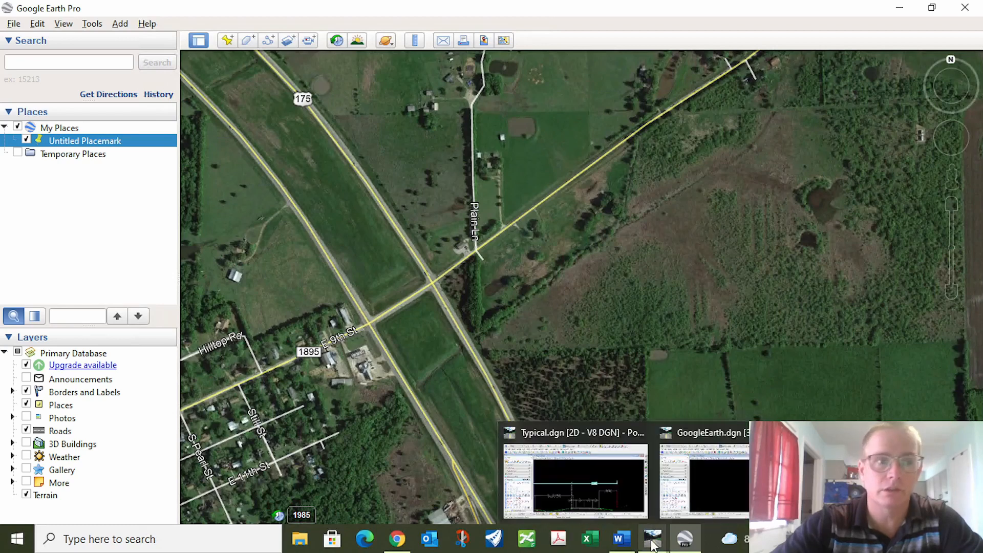
{"action": "mouse_move", "coordinate": [708, 501]}
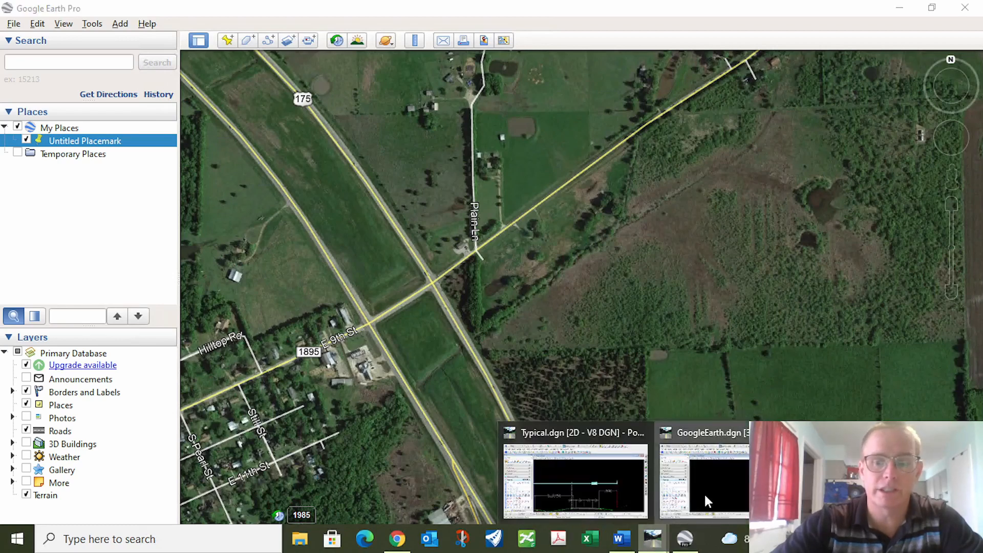
{"action": "left_click", "coordinate": [703, 480]}
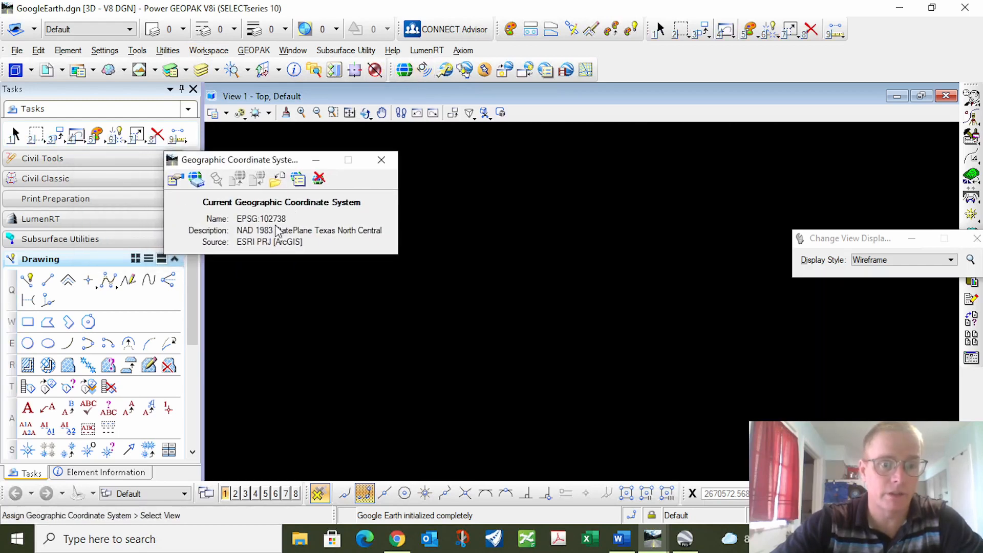
{"action": "mouse_move", "coordinate": [281, 231]}
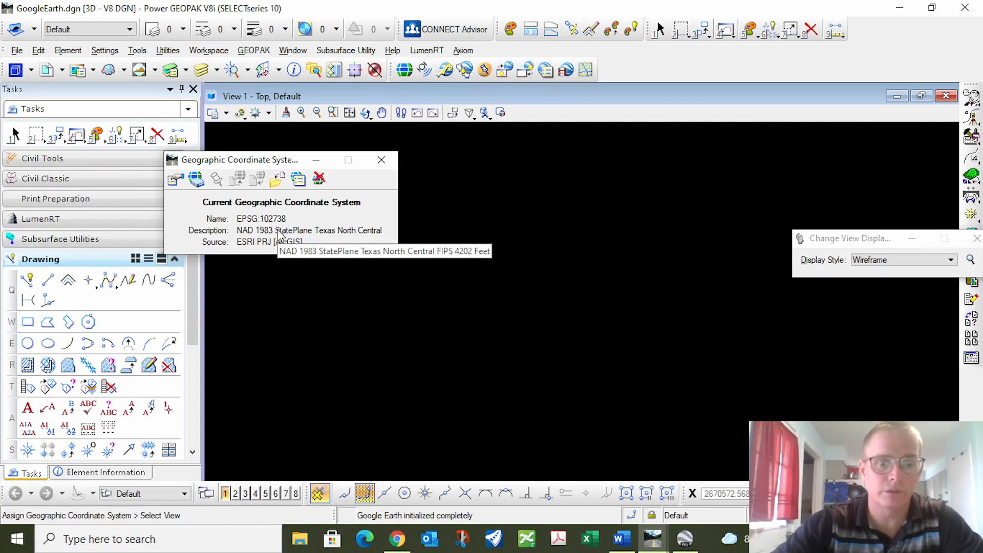
{"action": "mouse_move", "coordinate": [632, 102]}
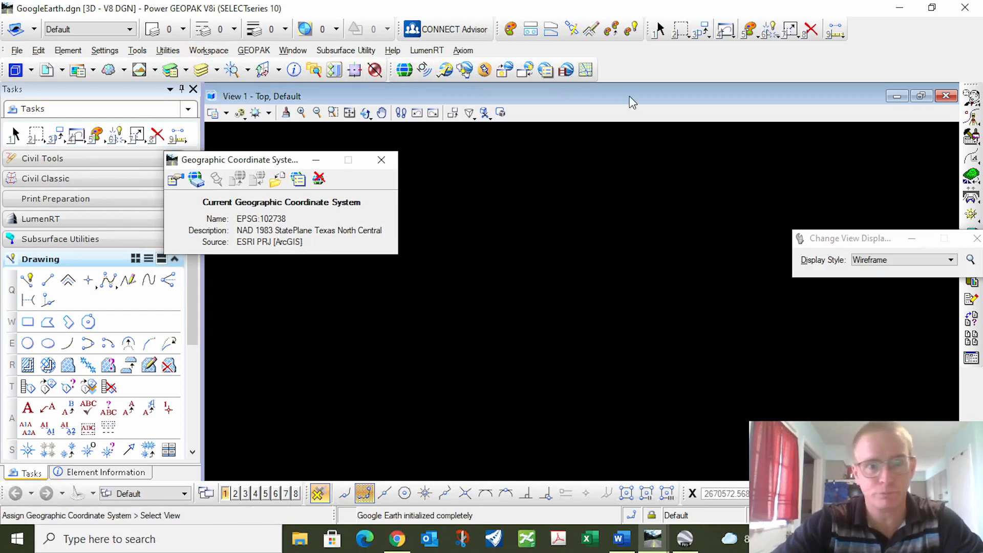
Dismiss the Geographic Coordinate System box confirming NAD 1983 StatePlane Texas North Central
{"action": "left_click", "coordinate": [381, 160]}
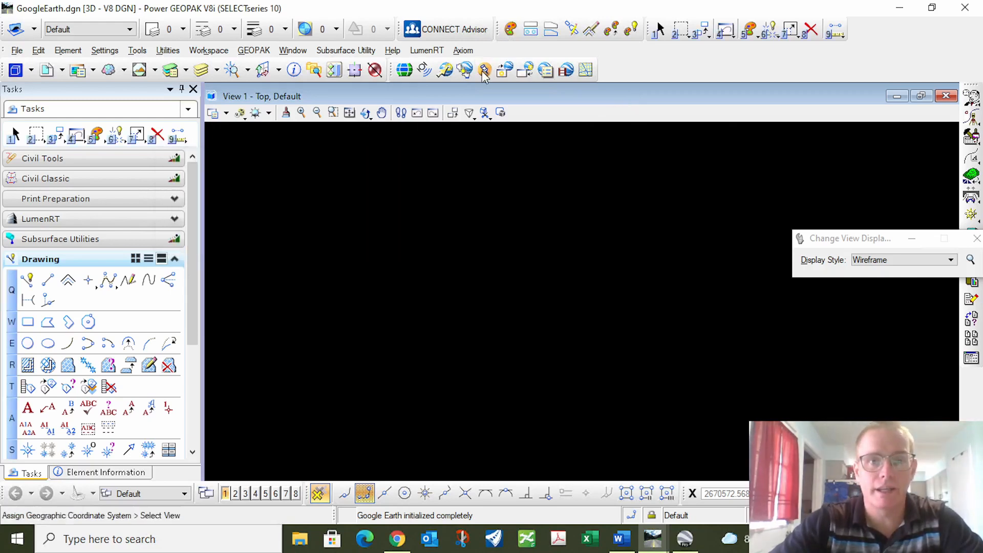
{"action": "mouse_move", "coordinate": [464, 69]}
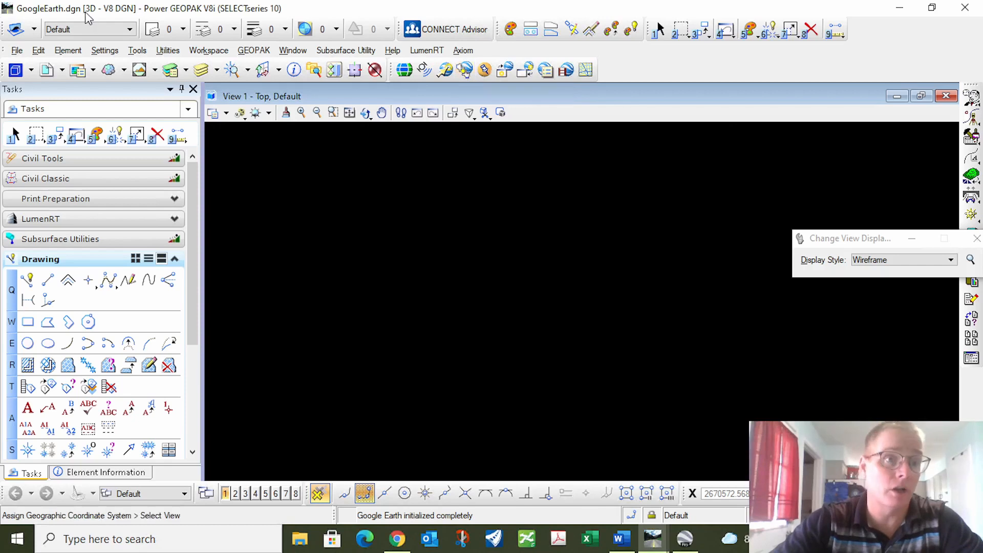
{"action": "mouse_move", "coordinate": [451, 79]}
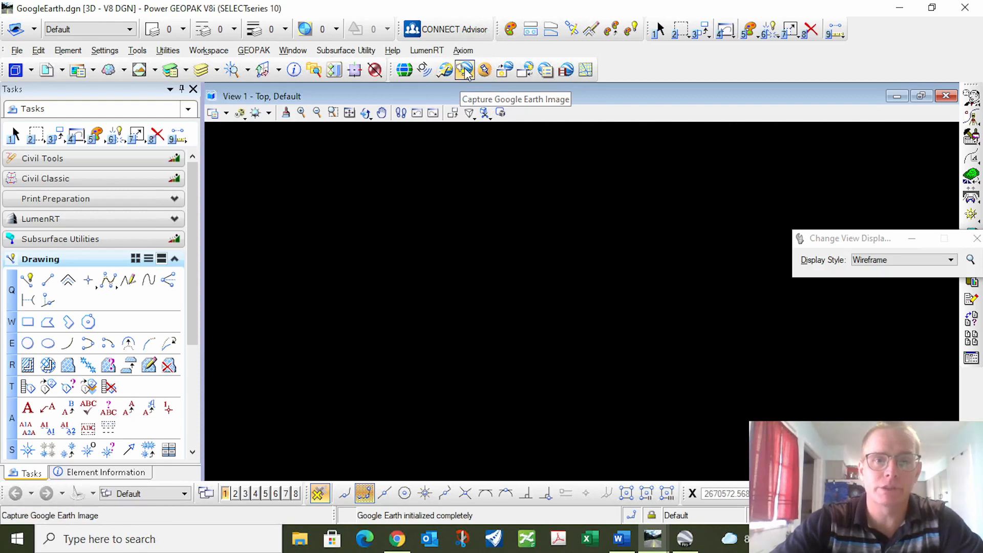
Start the Capture Google Earth Image tool to bring the current aerial view into the drawing
{"action": "left_click", "coordinate": [465, 69]}
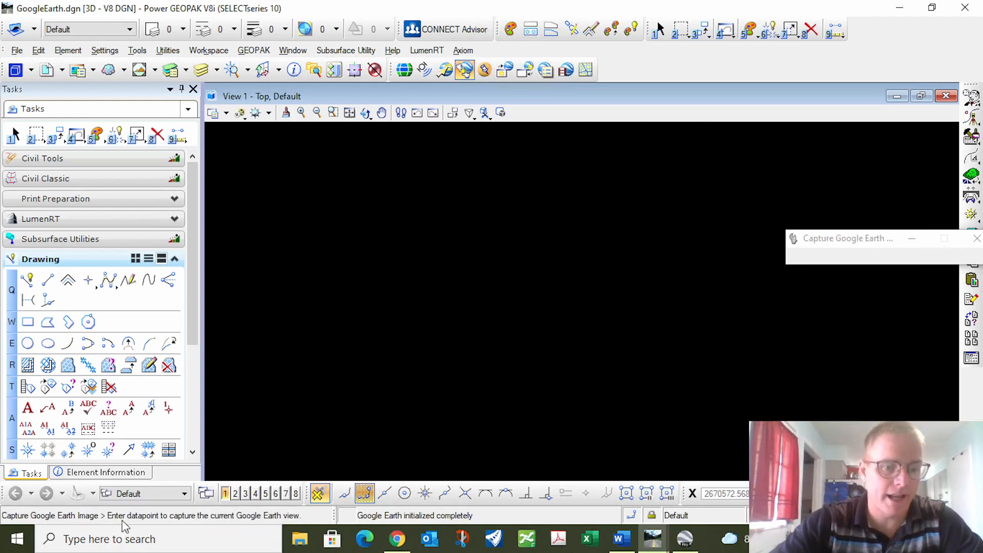
{"action": "mouse_move", "coordinate": [554, 317]}
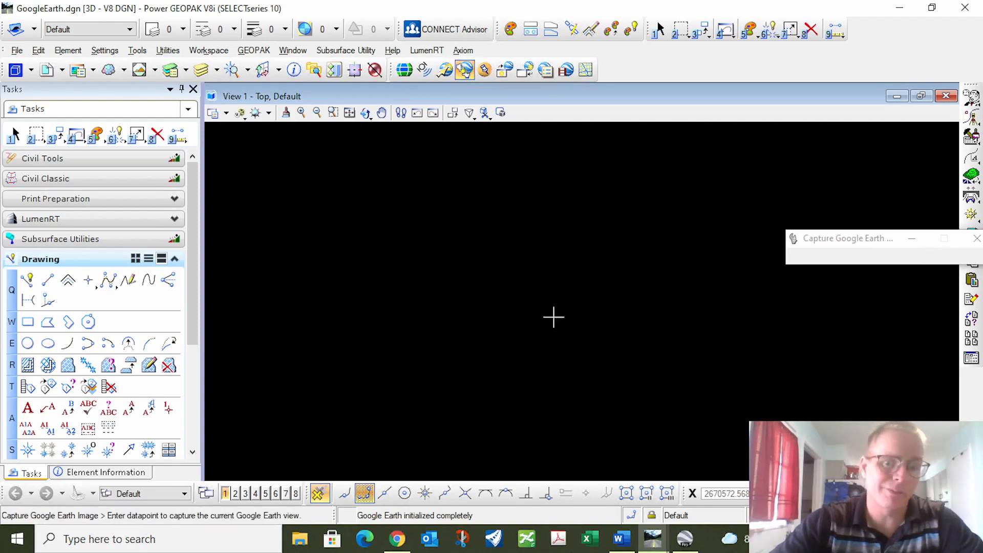
{"action": "mouse_move", "coordinate": [864, 396]}
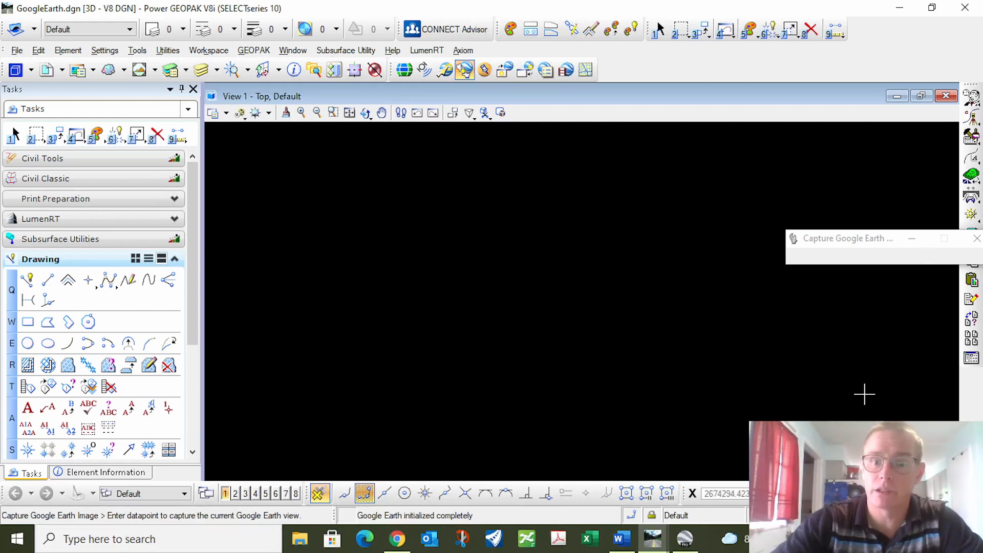
{"action": "mouse_move", "coordinate": [252, 363]}
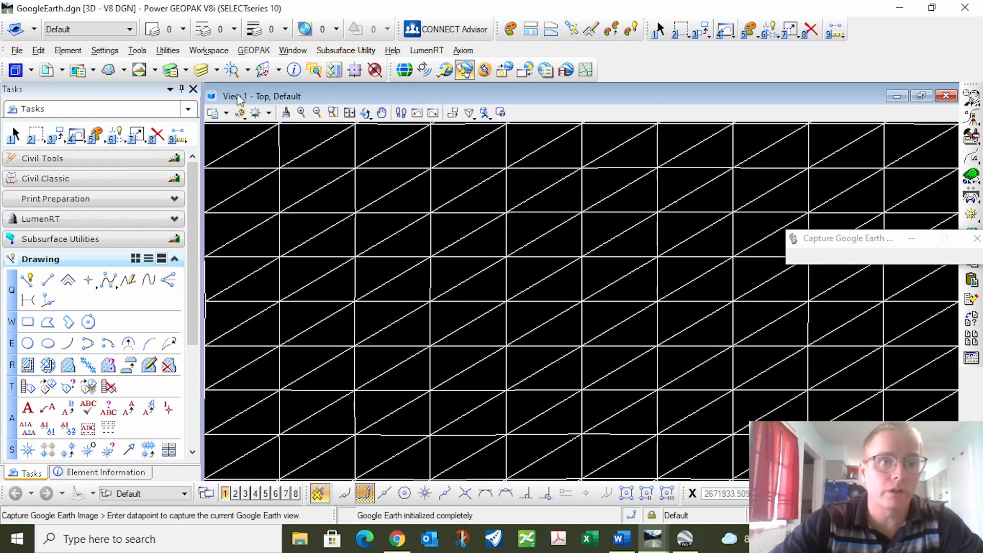
{"action": "mouse_move", "coordinate": [224, 112]}
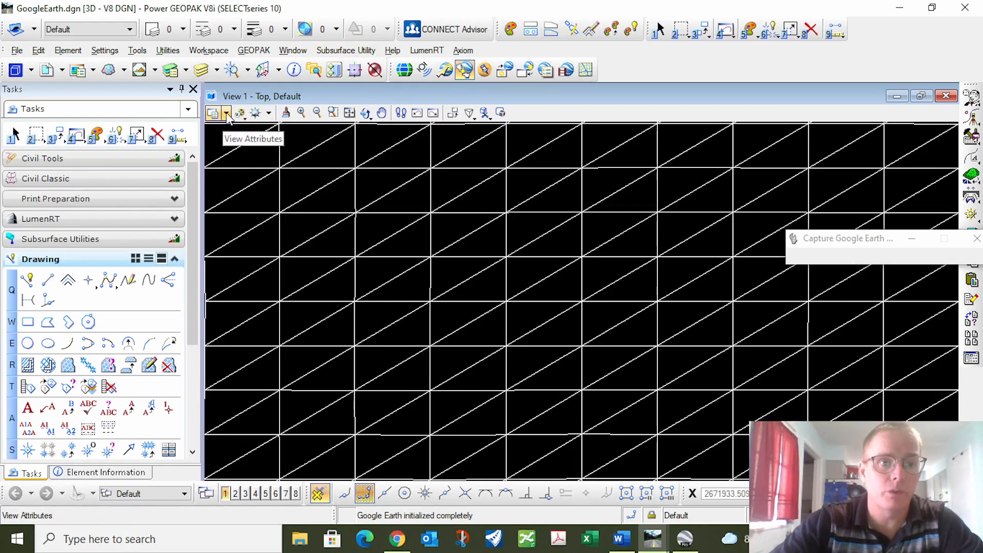
Set View 1's display style to Smooth so the captured aerial image shows in black and white
{"action": "left_click", "coordinate": [224, 113]}
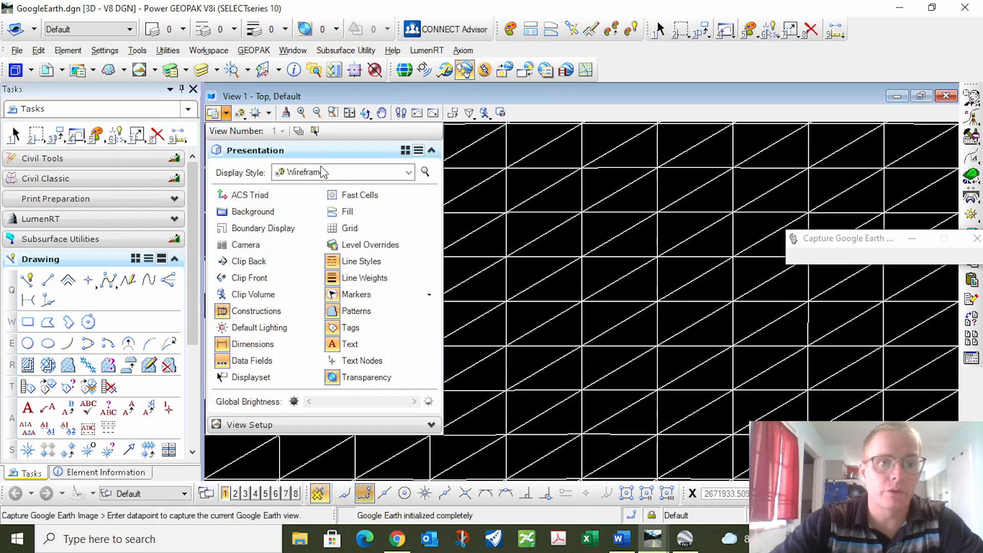
{"action": "left_click", "coordinate": [407, 172]}
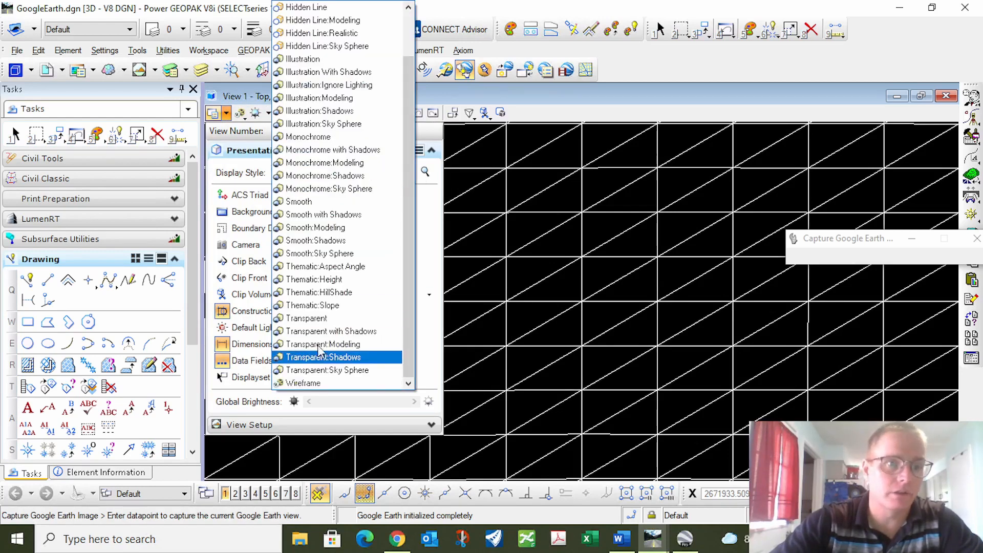
{"action": "scroll", "scroll_direction": "up", "scroll_amount": 3}
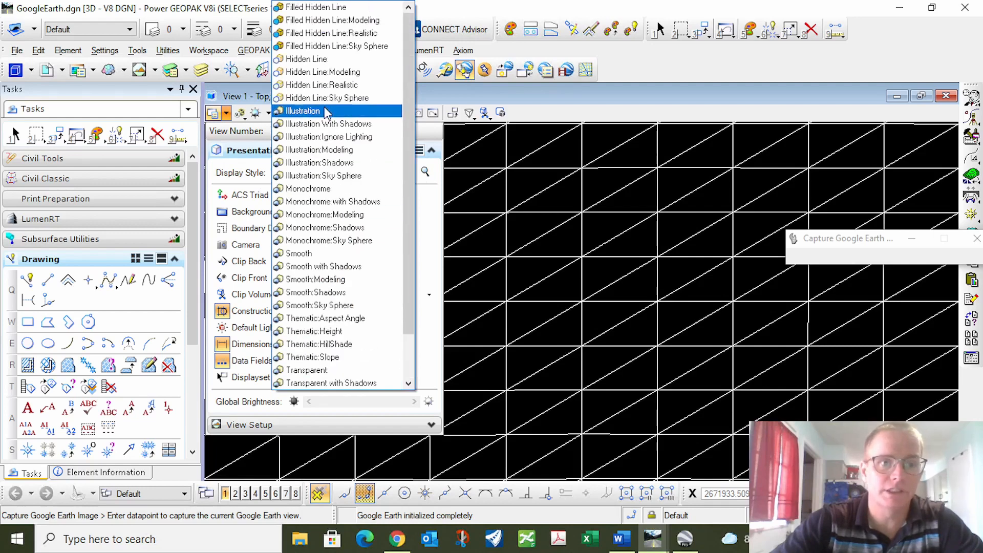
{"action": "scroll", "scroll_direction": "down", "scroll_amount": 3}
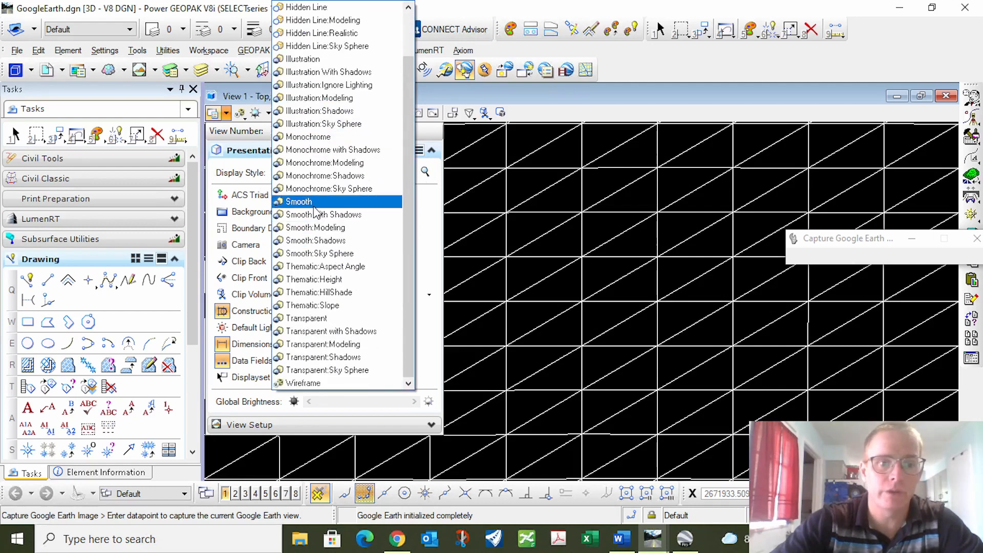
{"action": "left_click", "coordinate": [299, 202]}
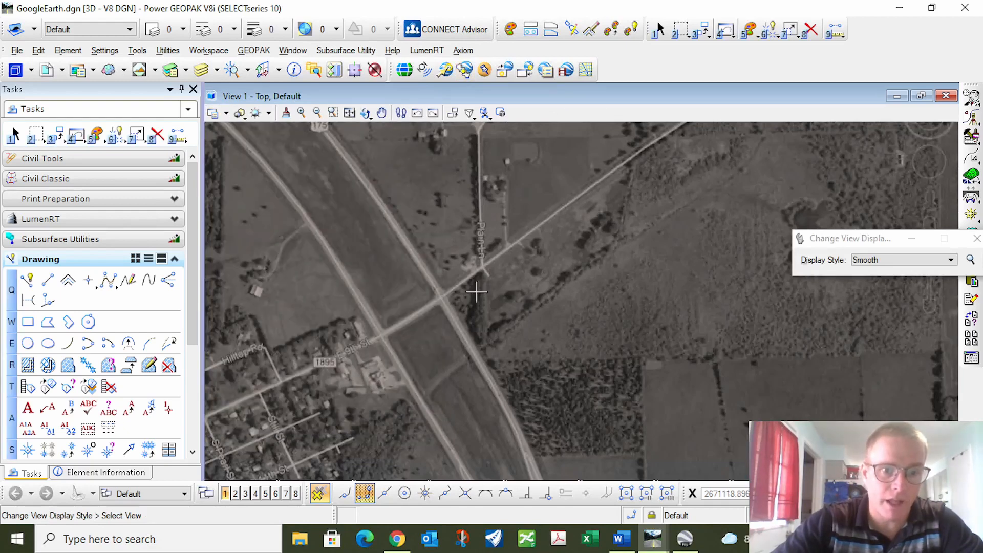
{"action": "mouse_move", "coordinate": [464, 295]}
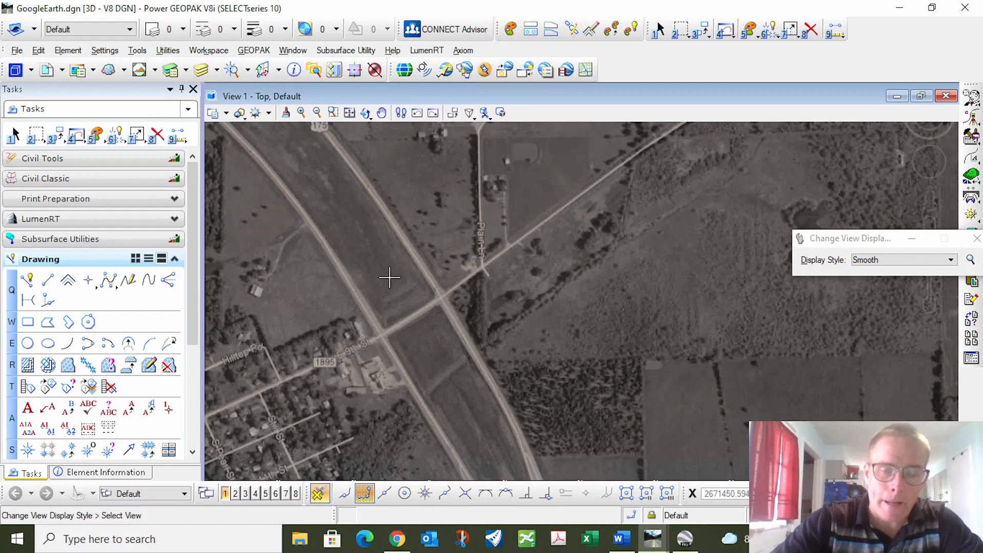
{"action": "mouse_move", "coordinate": [457, 262]}
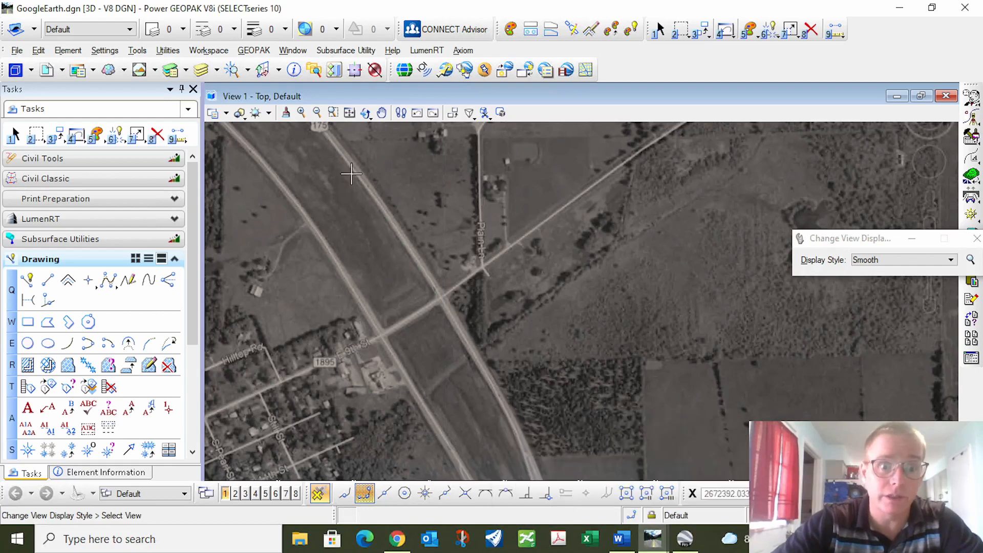
{"action": "mouse_move", "coordinate": [511, 457]}
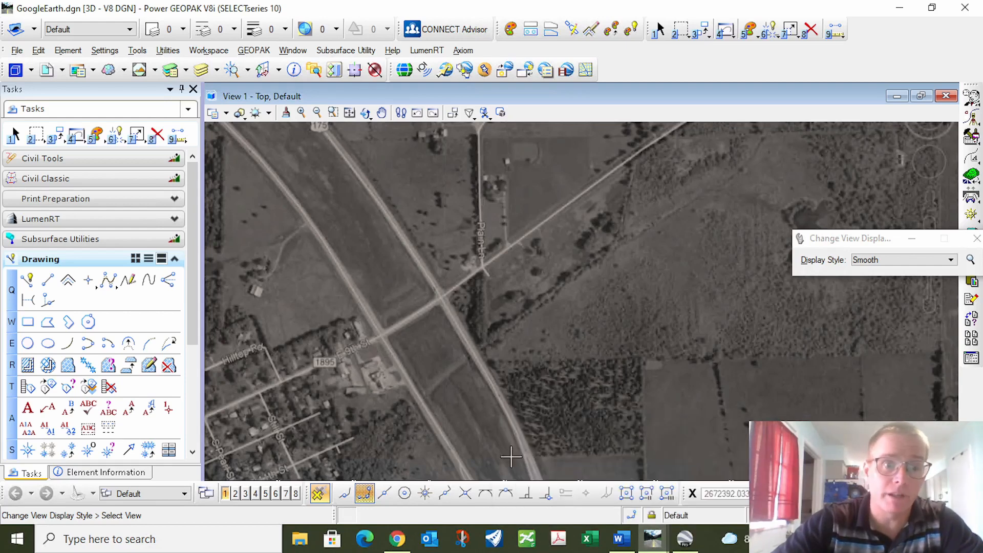
{"action": "mouse_move", "coordinate": [376, 284]}
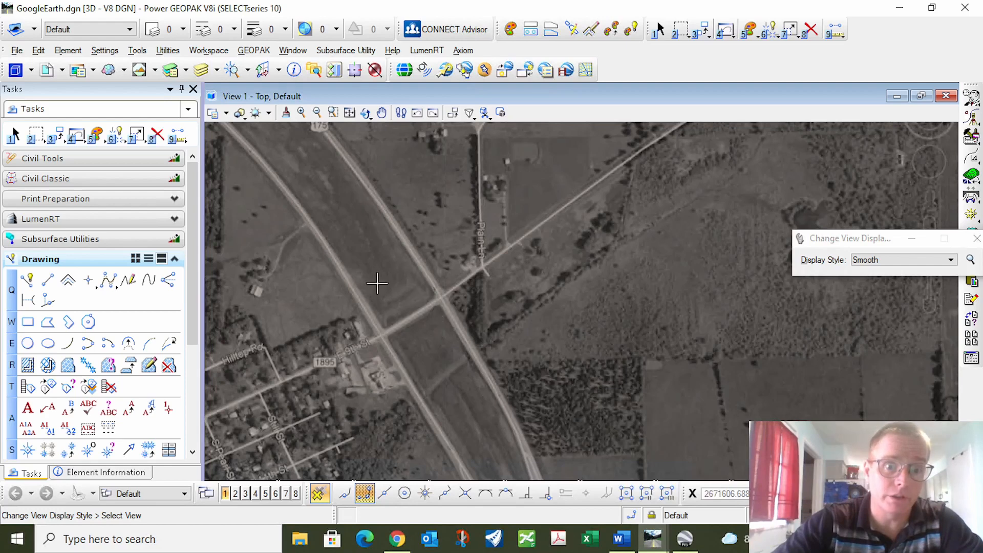
{"action": "mouse_move", "coordinate": [459, 356]}
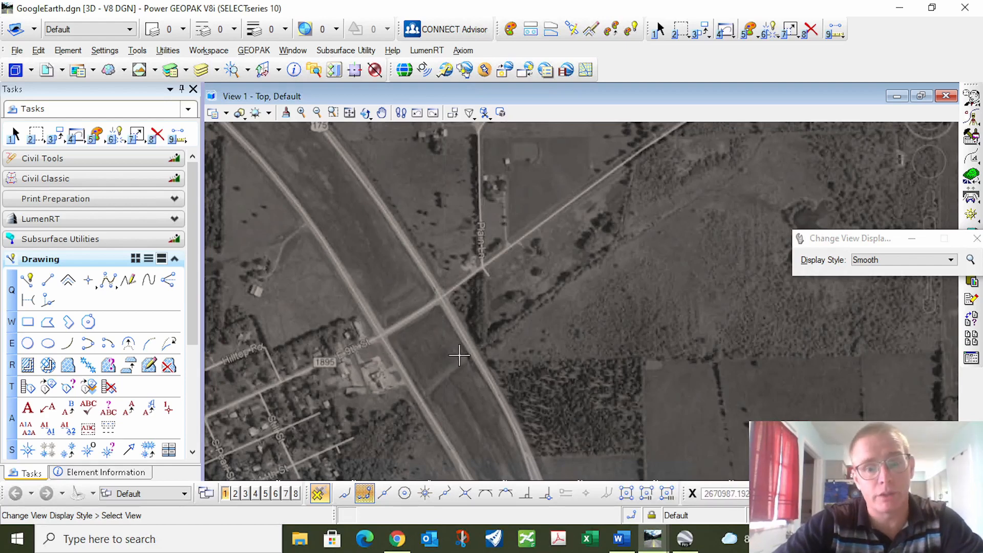
{"action": "mouse_move", "coordinate": [439, 349]}
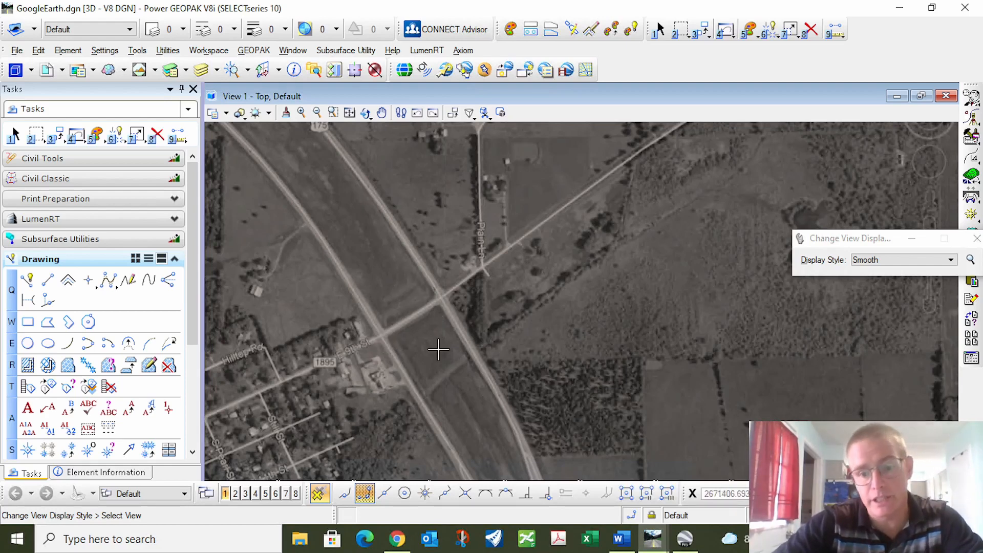